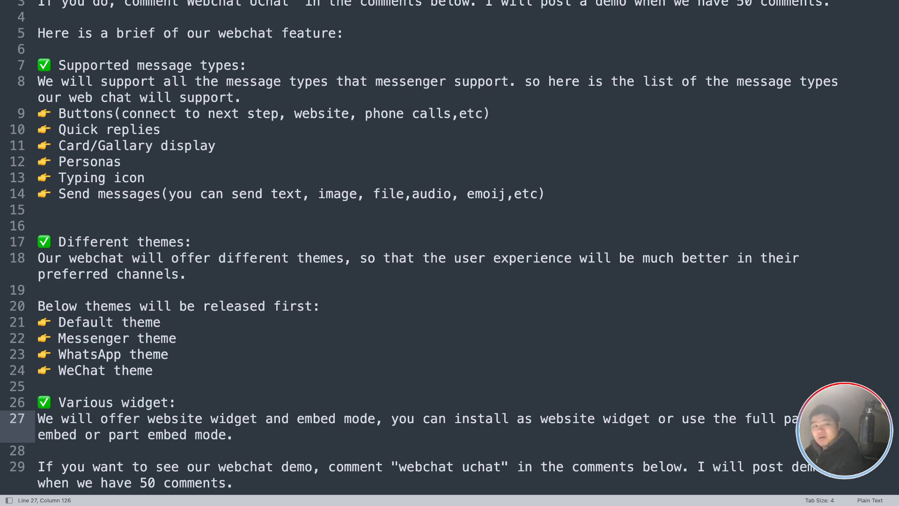
mouse_move(115, 78)
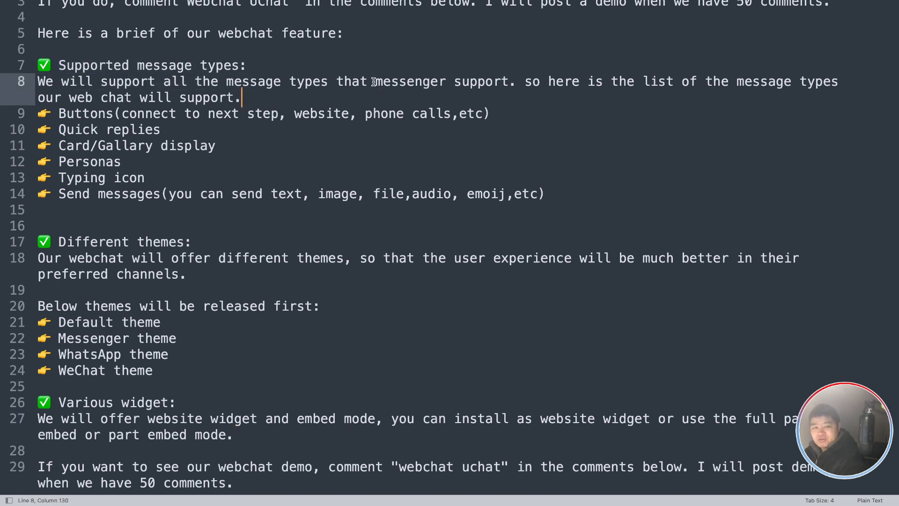
Step: Play the recorded preview, pausing and resuming, then answer the button card with the 'first' quick reply
double_click(409, 81)
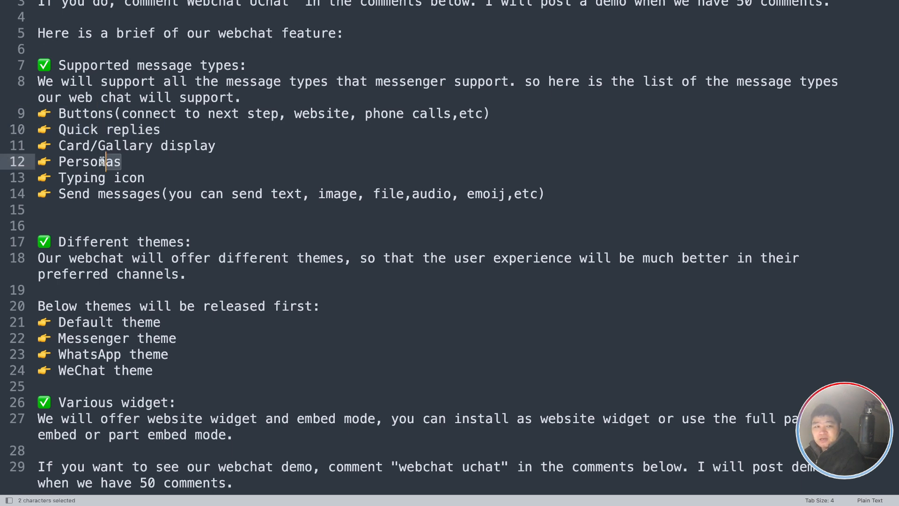
double_click(89, 161)
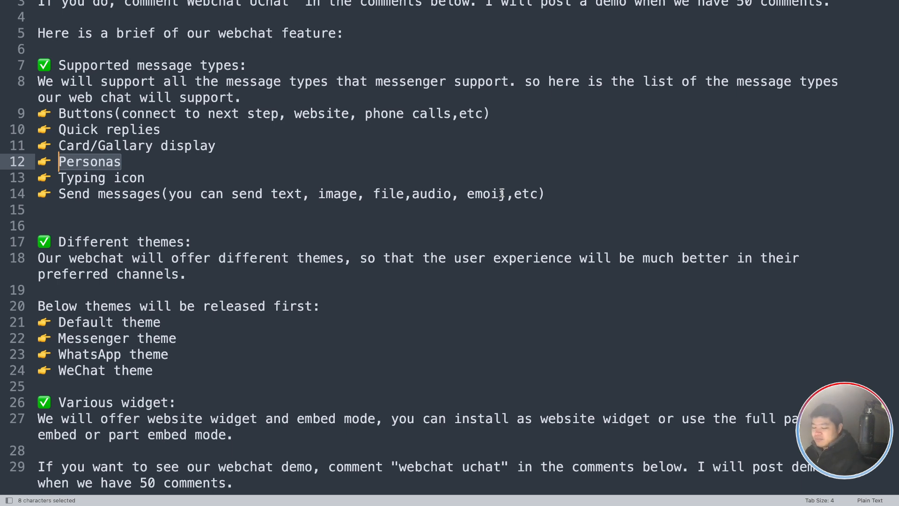
mouse_move(496, 186)
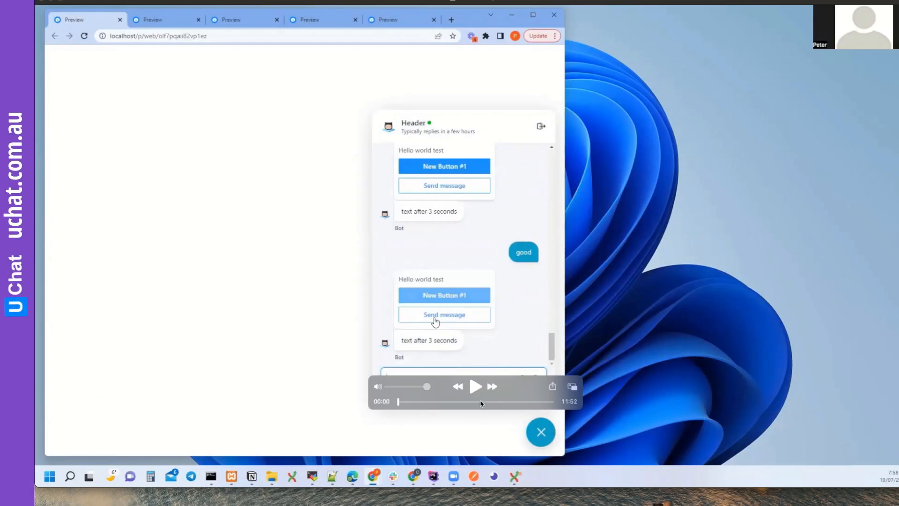
left_click(475, 386)
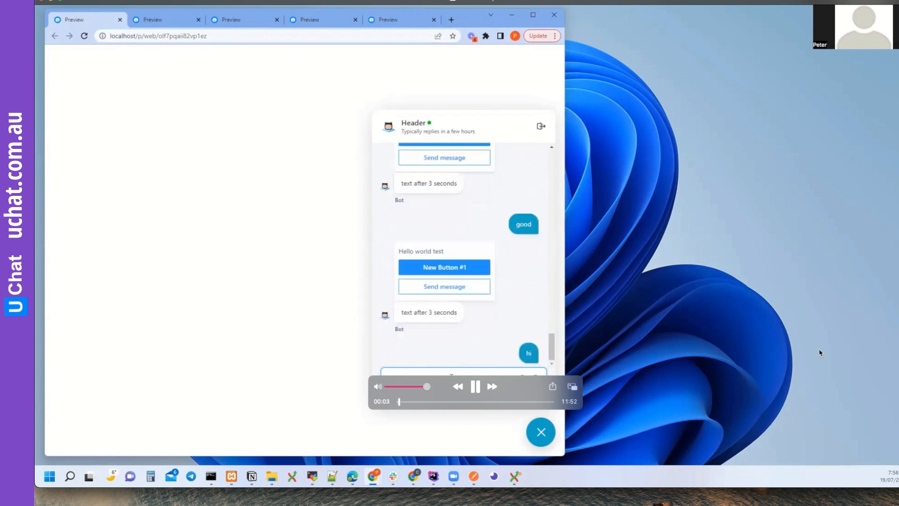
left_click(475, 387)
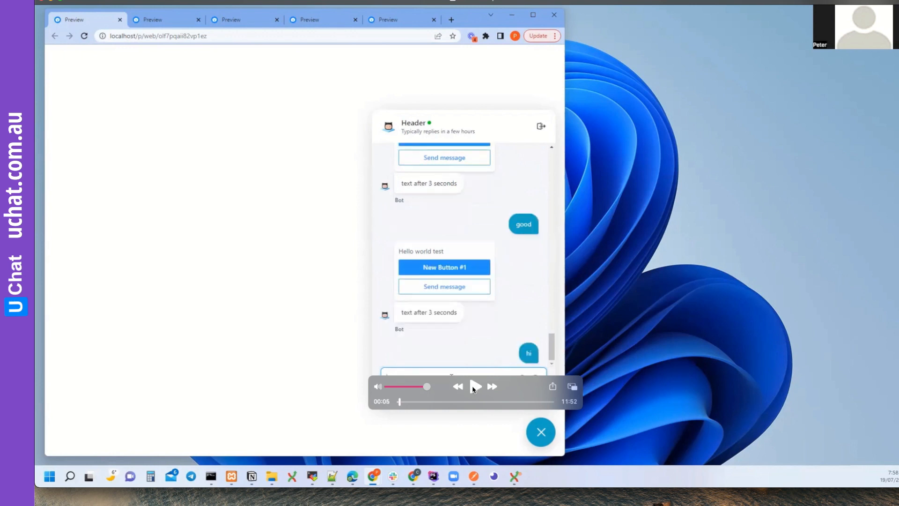
left_click(476, 386)
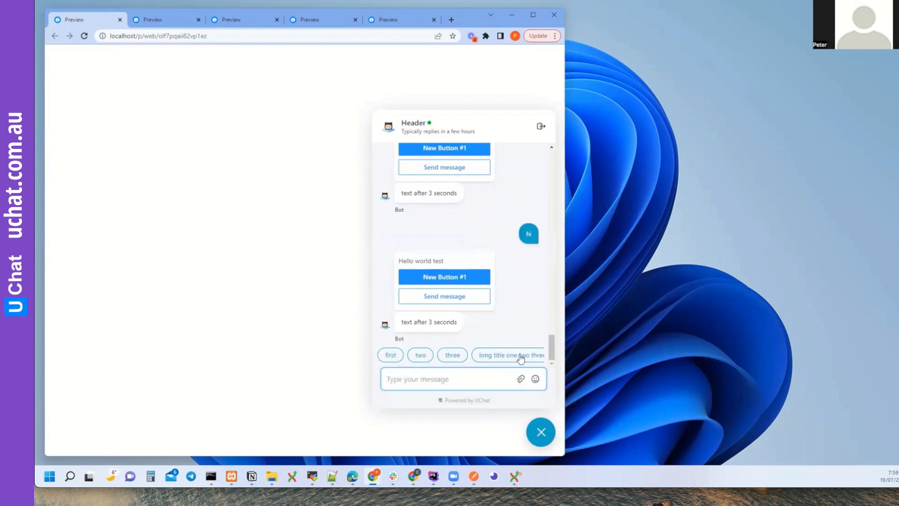
mouse_move(551, 359)
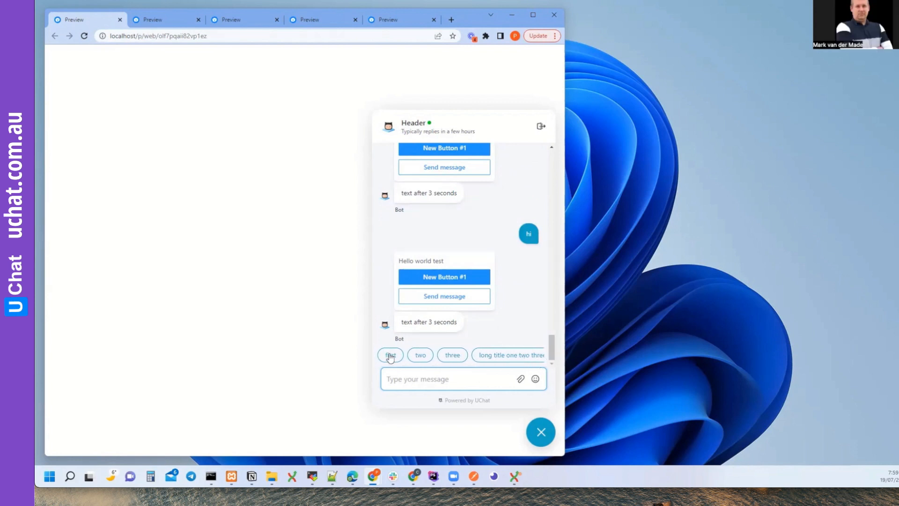
left_click(389, 354)
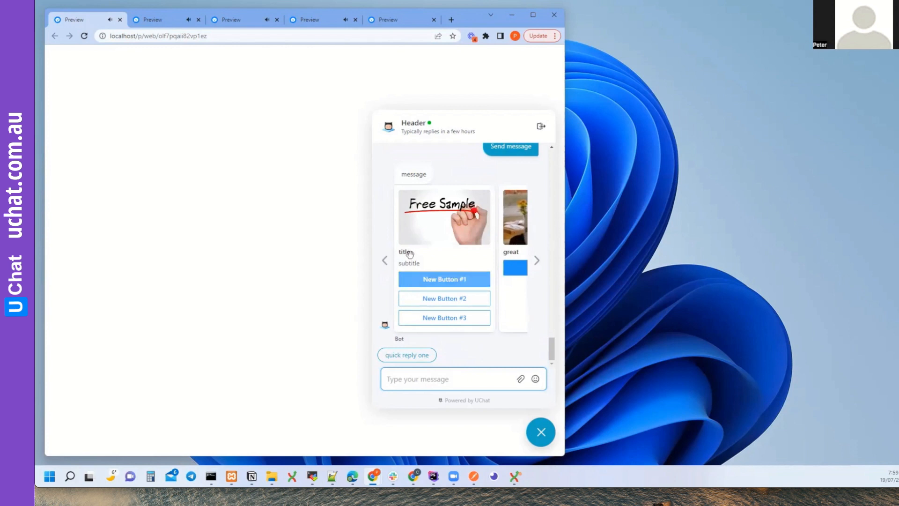
mouse_move(425, 237)
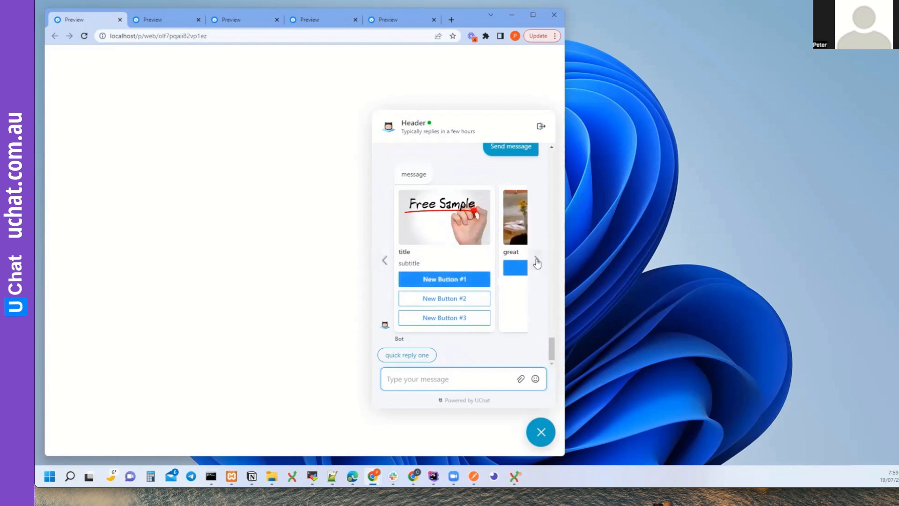
Step: Browse the card gallery's image cards, then answer with the 'quick reply one' chip
left_click(536, 259)
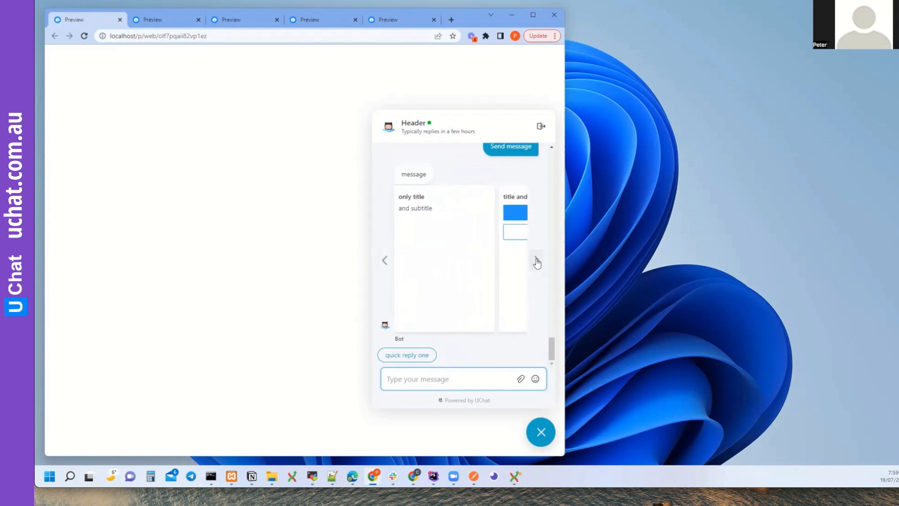
left_click(537, 260)
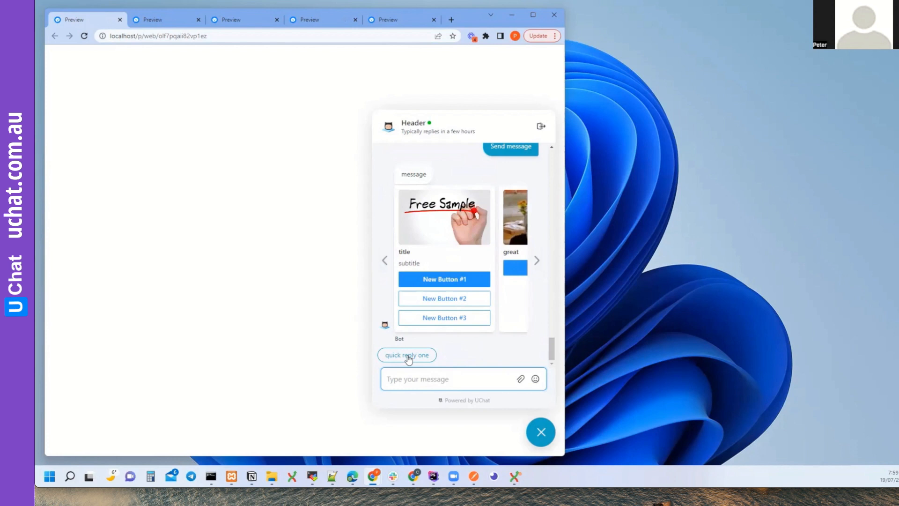
left_click(406, 354)
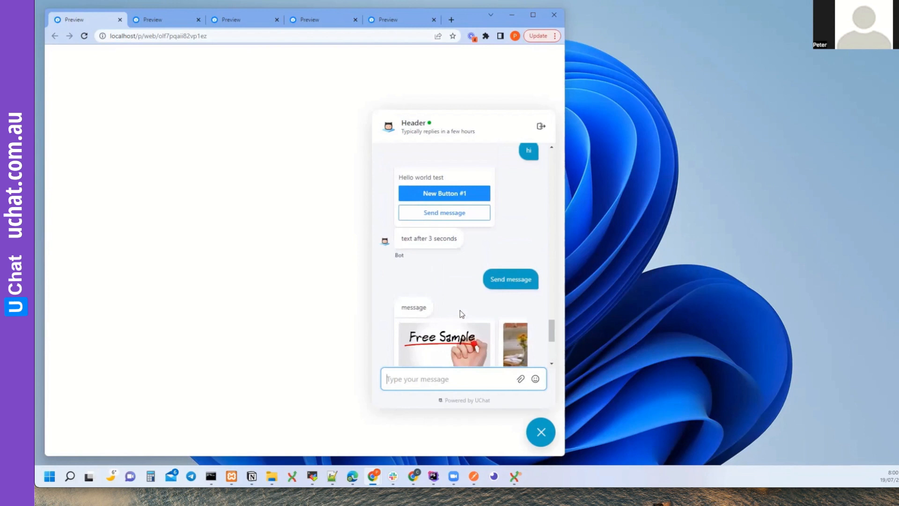
Step: Scroll the themed chat to reveal the audio clip and Free Sample image message
scroll("down", 3)
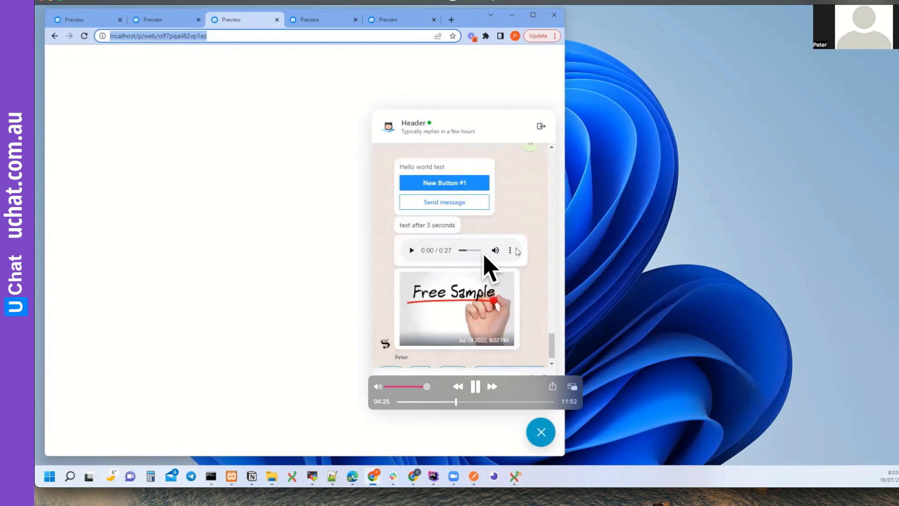
scroll("down", 3)
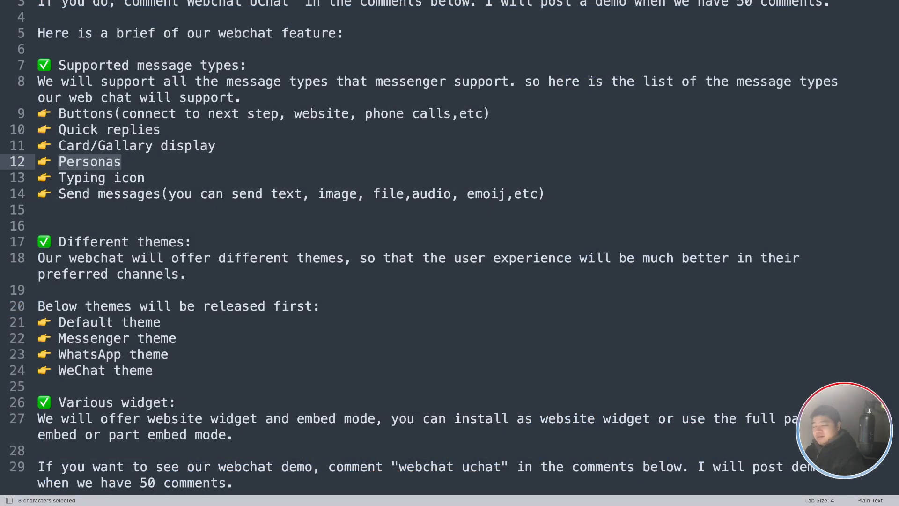
mouse_move(378, 378)
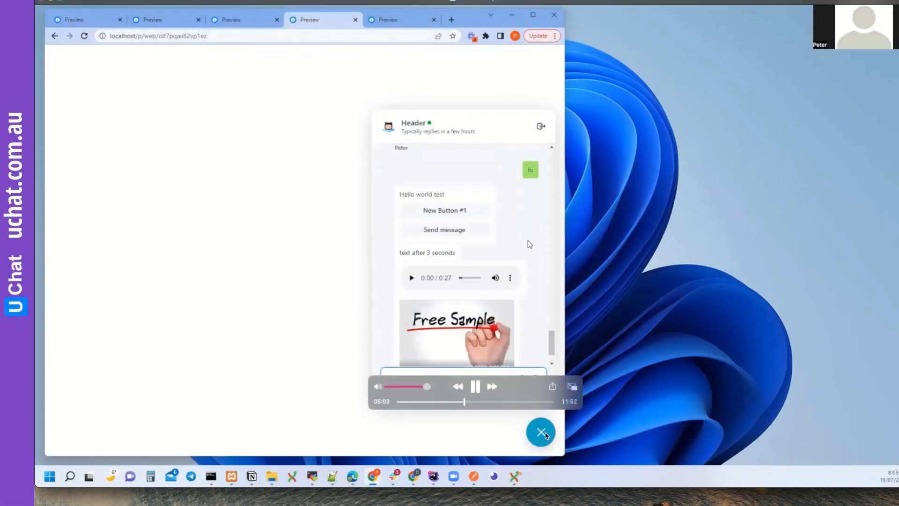
Step: Scroll the full-page embed chat to reveal quick replies first, two, three and the long-title option
scroll("down", 3)
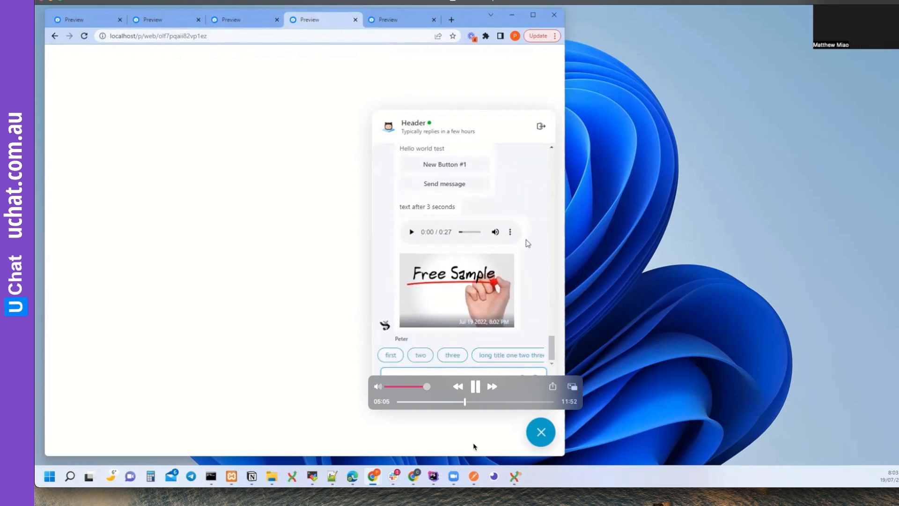
mouse_move(530, 196)
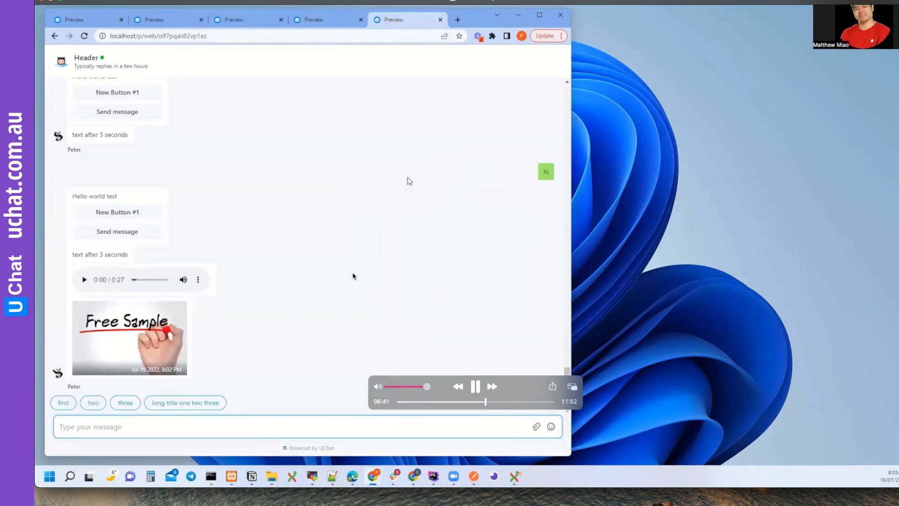
mouse_move(400, 203)
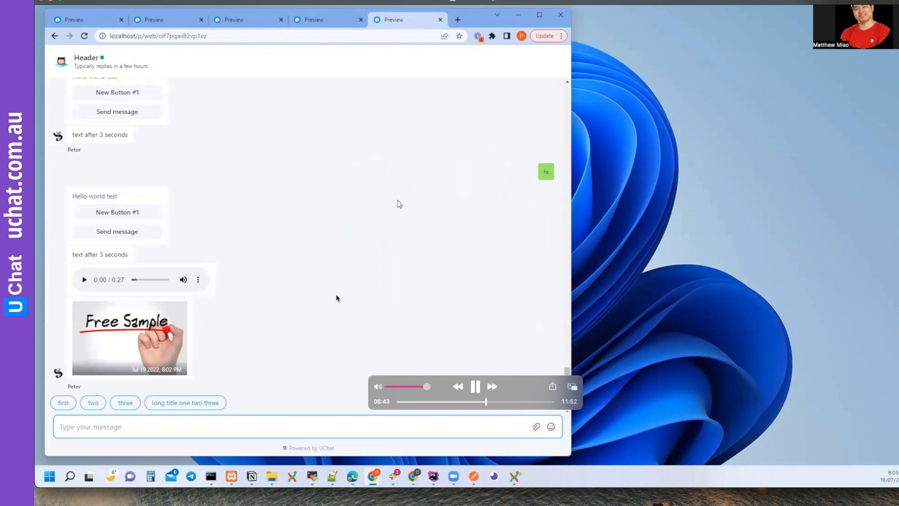